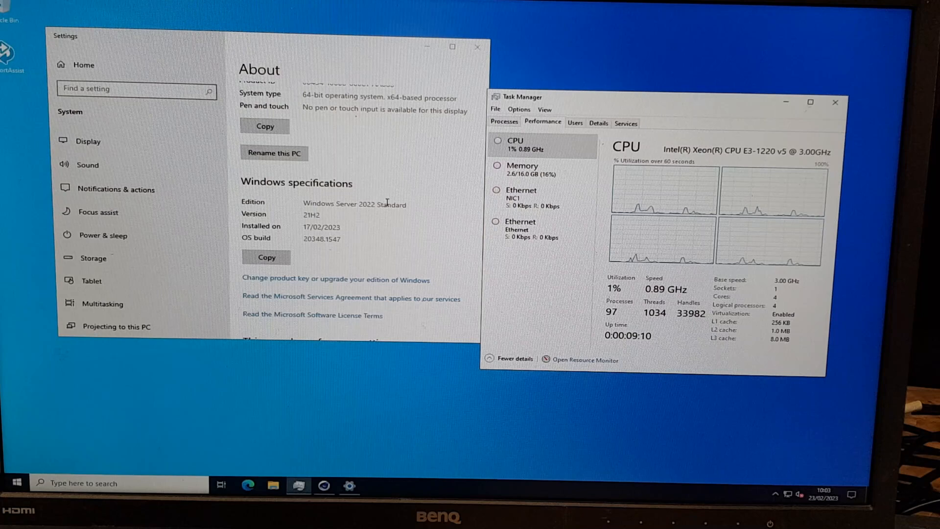
pyautogui.moveTo(420, 231)
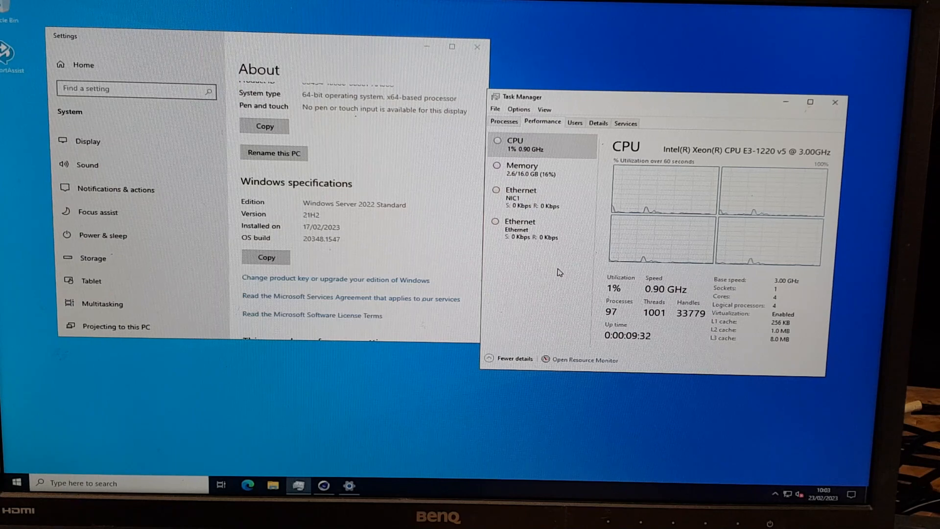
pyautogui.moveTo(395, 395)
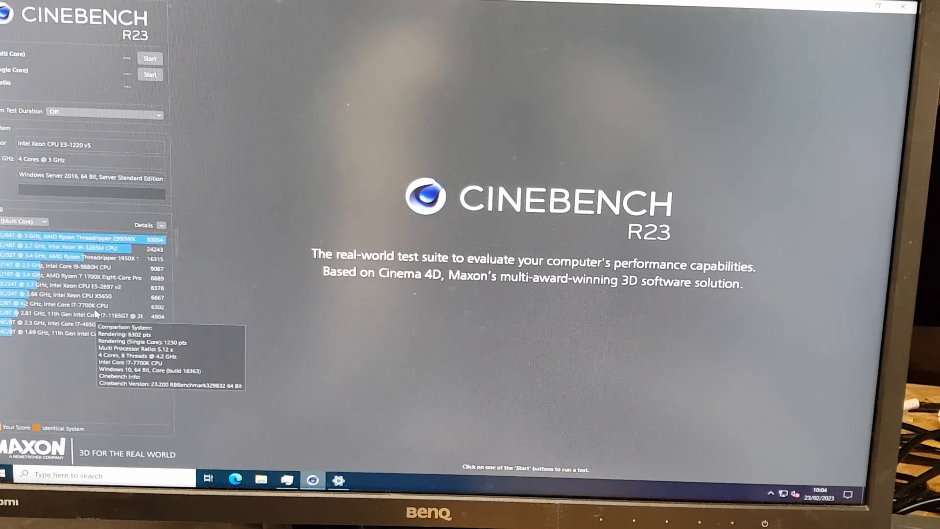
pyautogui.moveTo(81, 351)
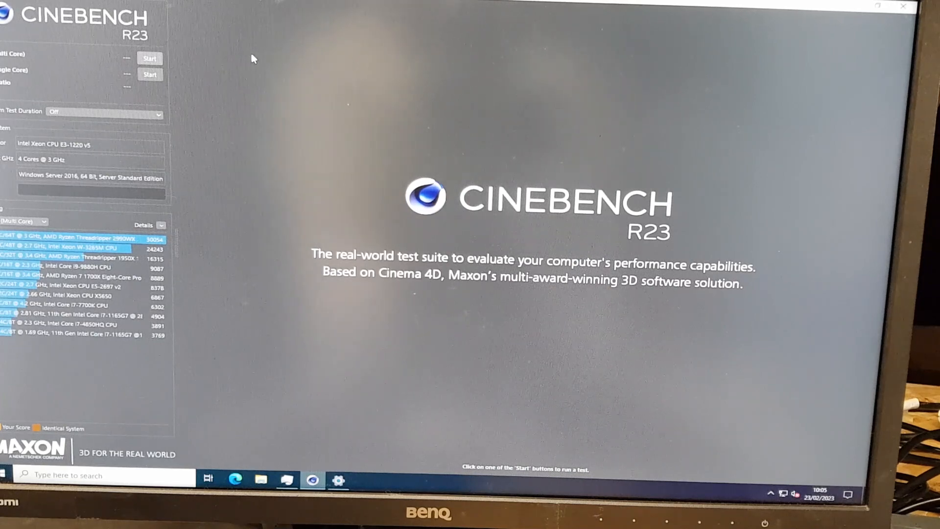
# Start the CPU (Multi Core) render benchmark on the Xeon E3-1220 v5.
pyautogui.click(149, 58)
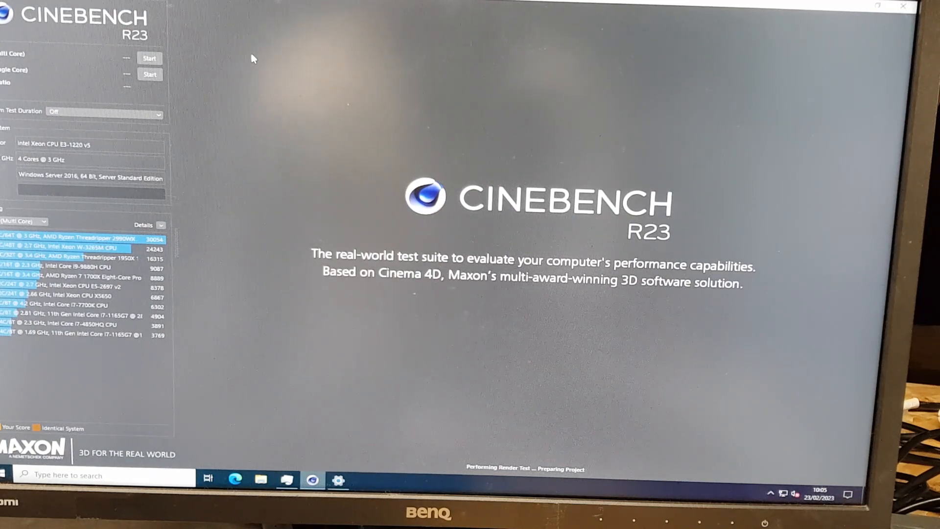
# Let the multi-core render run to completion, scoring 3037 pts in the ranking.
pyautogui.click(148, 58)
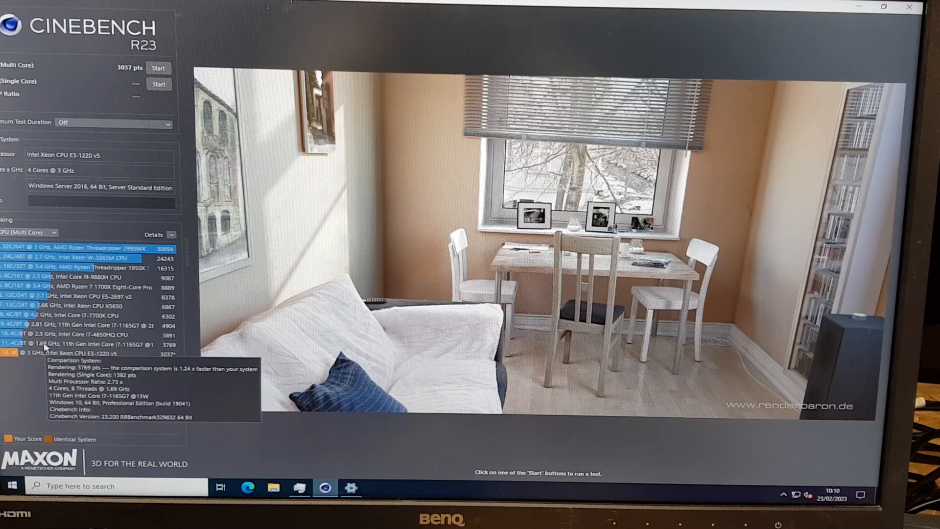
pyautogui.moveTo(47, 371)
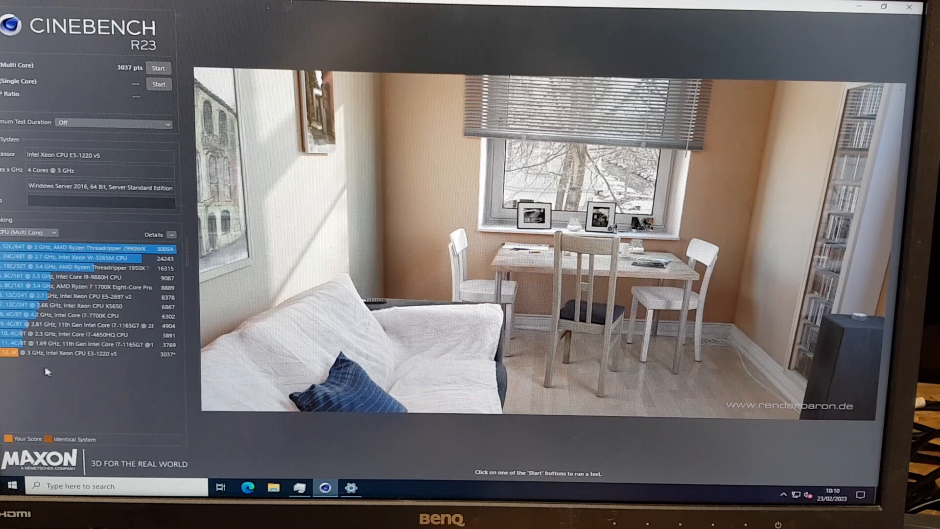